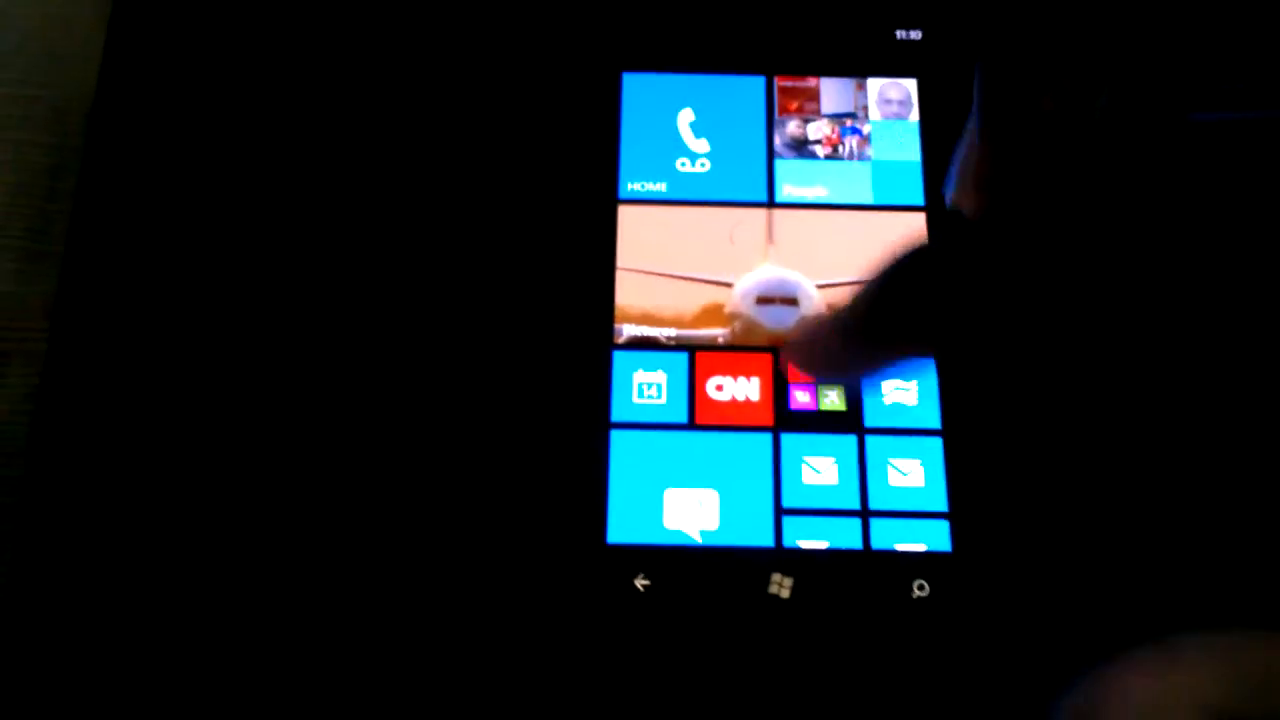
Find and open Settings from the app list, showing the theme still set to cyan.
{"action": "scroll", "scroll_direction": "up", "scroll_amount": 3}
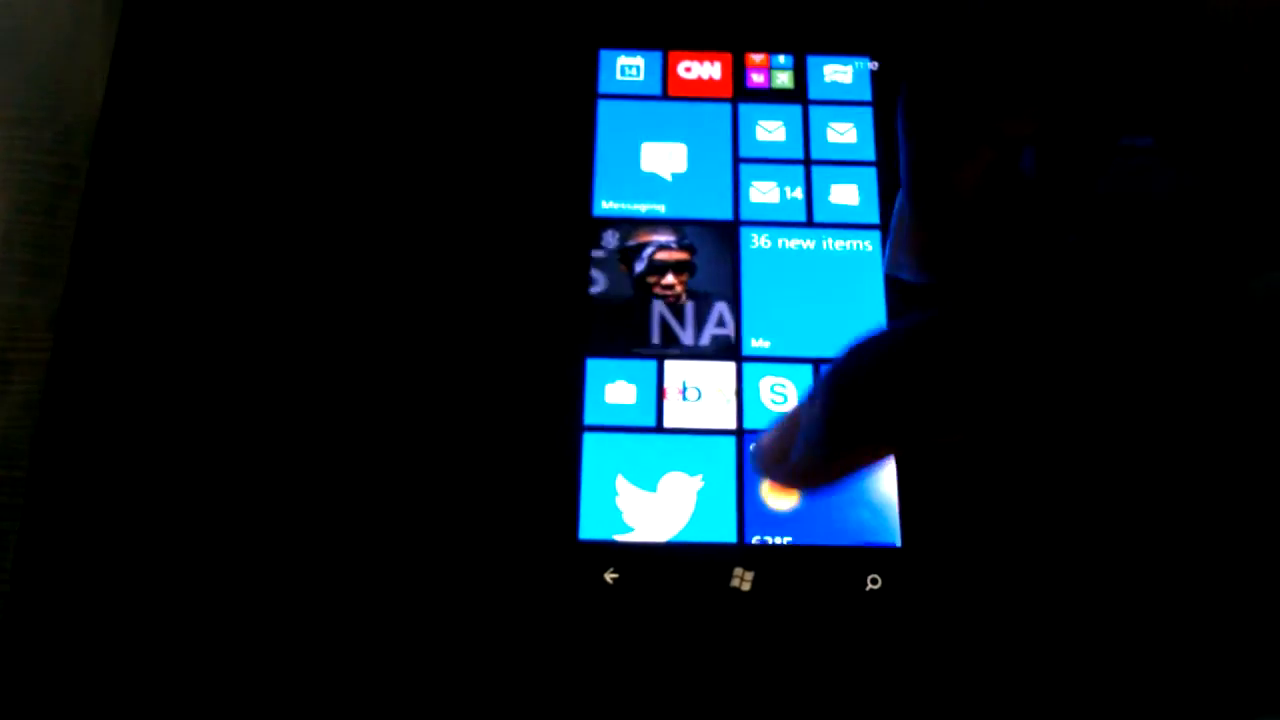
{"action": "scroll", "scroll_direction": "down", "scroll_amount": 3}
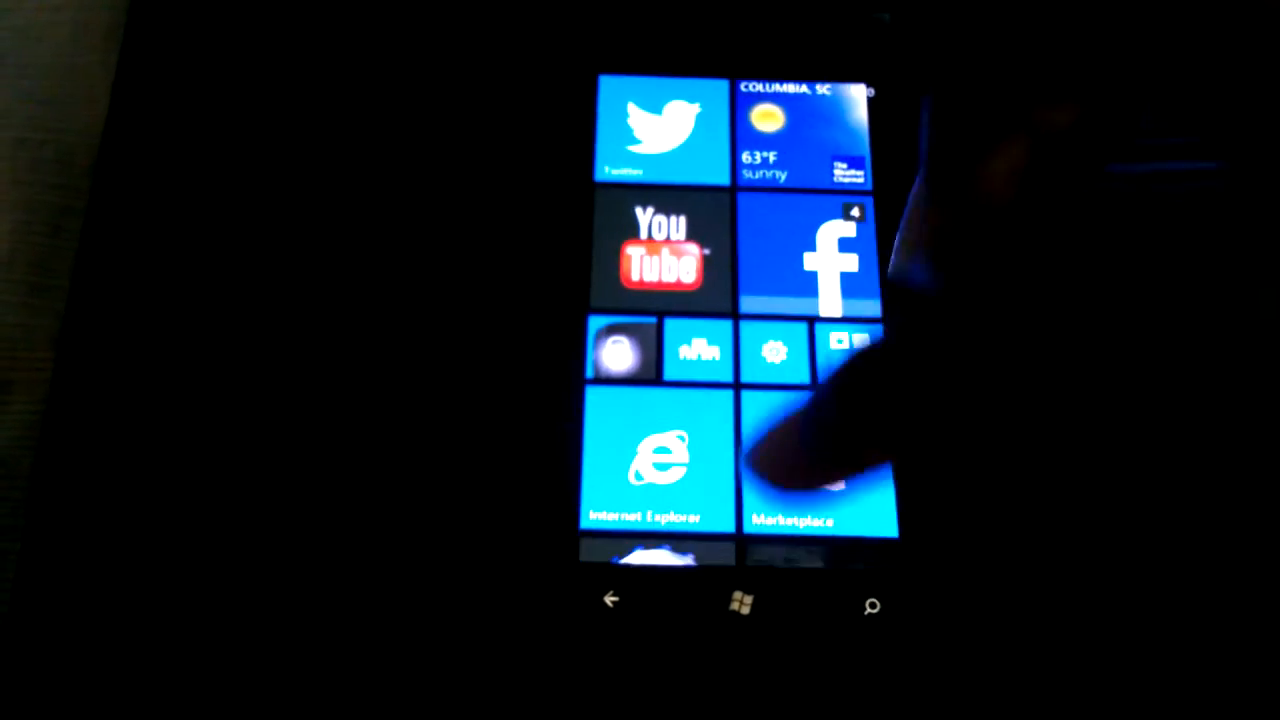
{"action": "scroll", "scroll_direction": "down", "scroll_amount": 3}
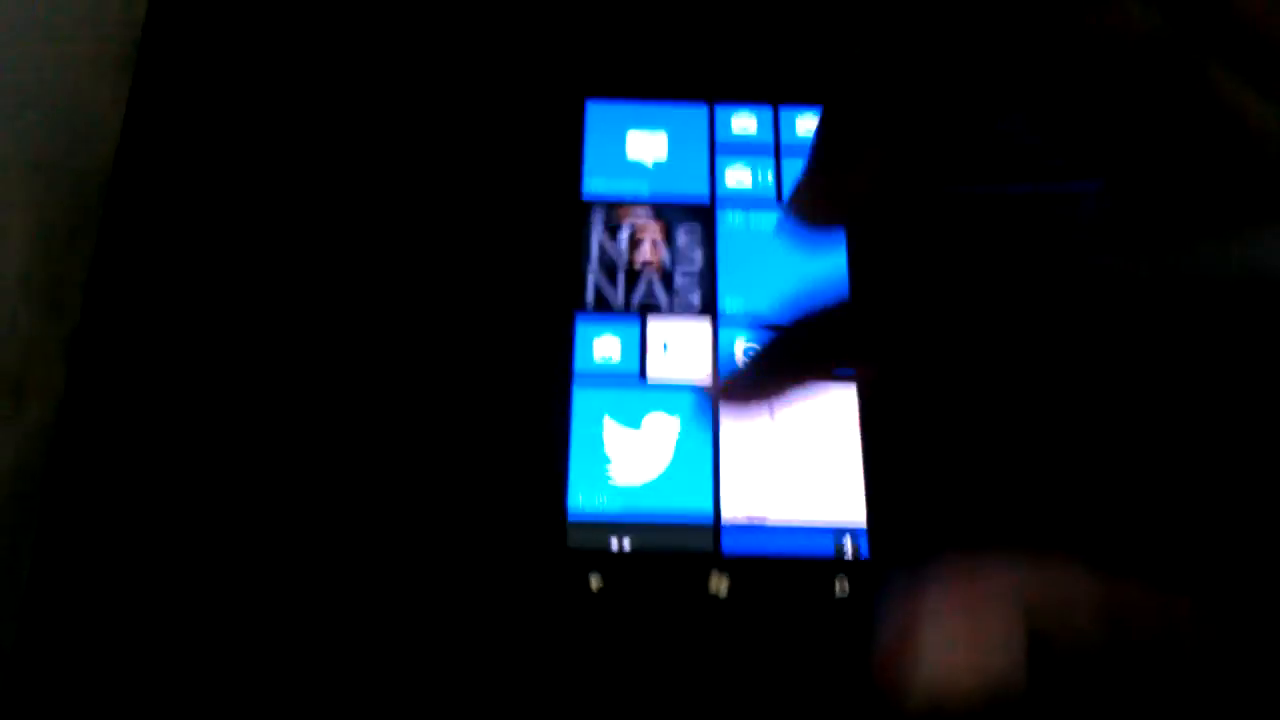
{"action": "scroll", "scroll_direction": "down", "scroll_amount": 3}
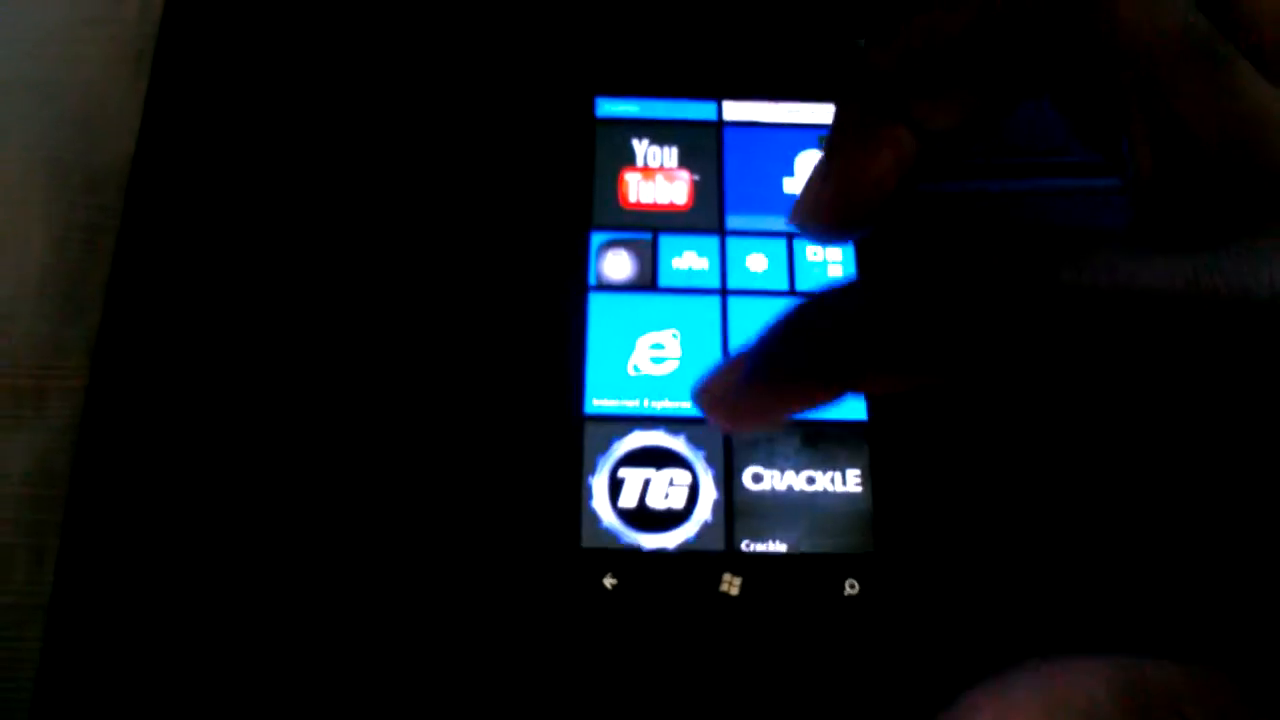
{"action": "scroll", "scroll_direction": "down", "scroll_amount": 3}
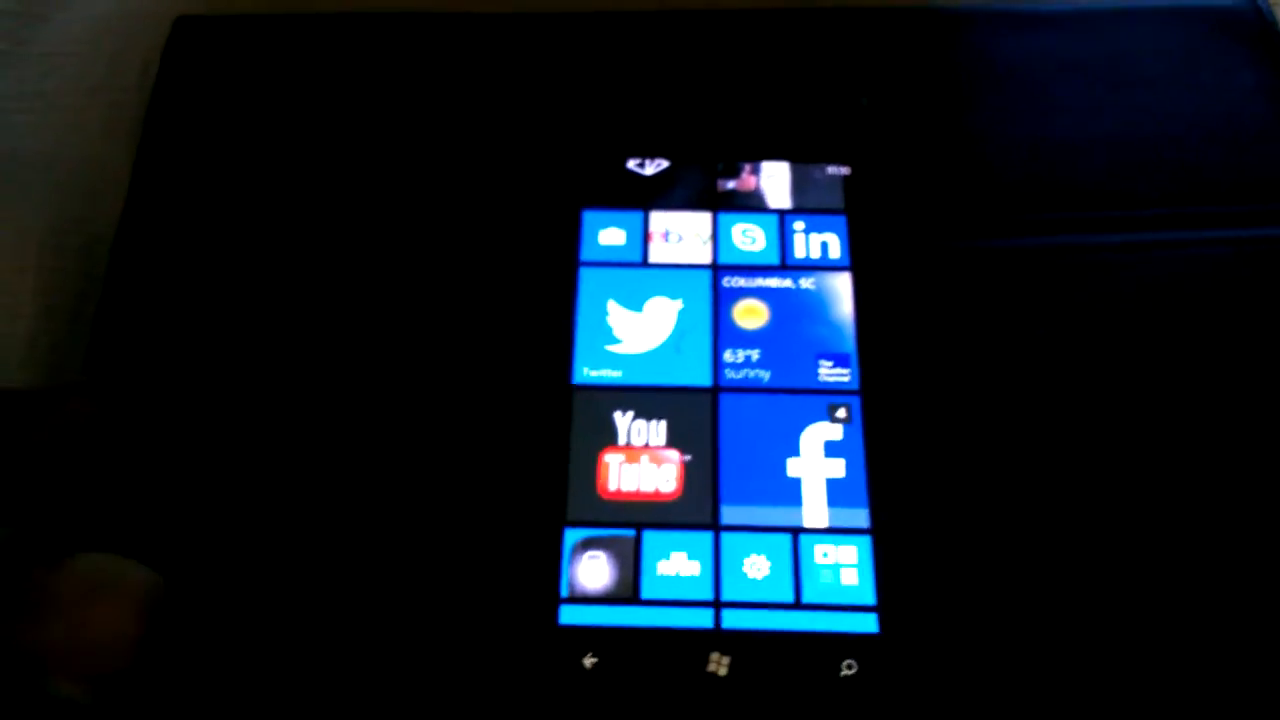
{"action": "scroll", "scroll_direction": "down", "scroll_amount": 3}
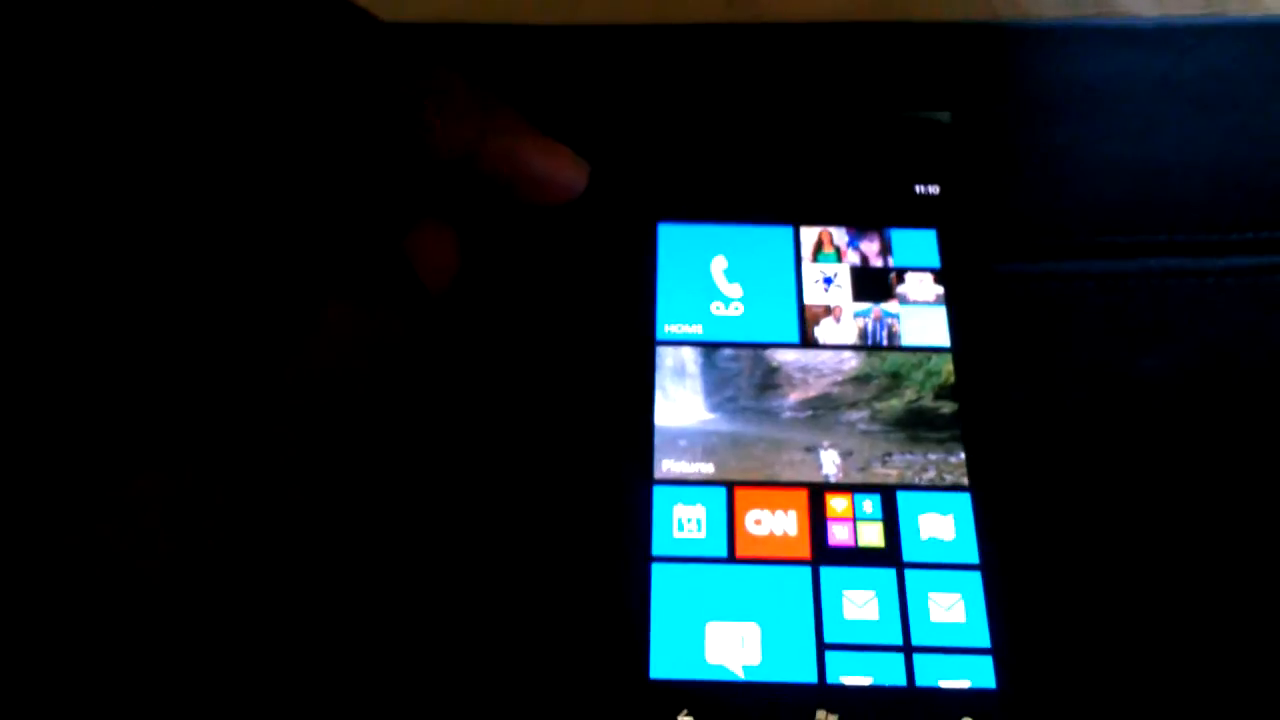
{"action": "left_click", "coordinate": [770, 527]}
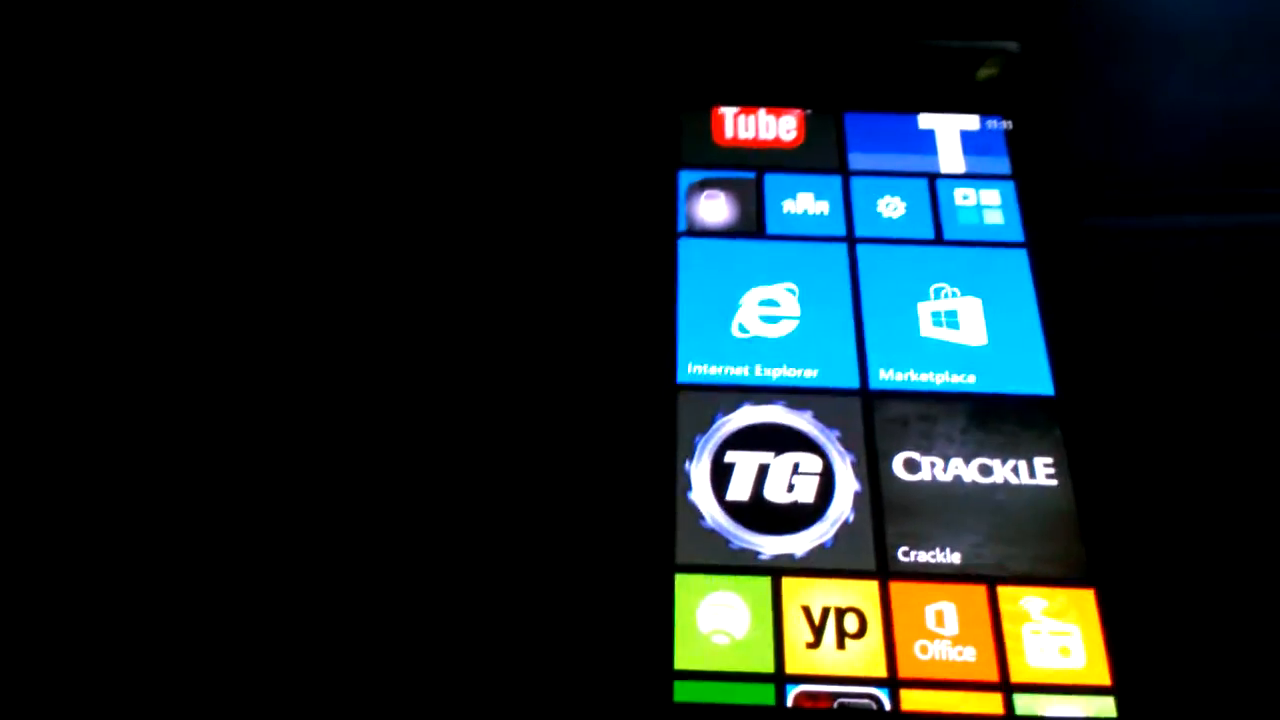
{"action": "left_click", "coordinate": [768, 475]}
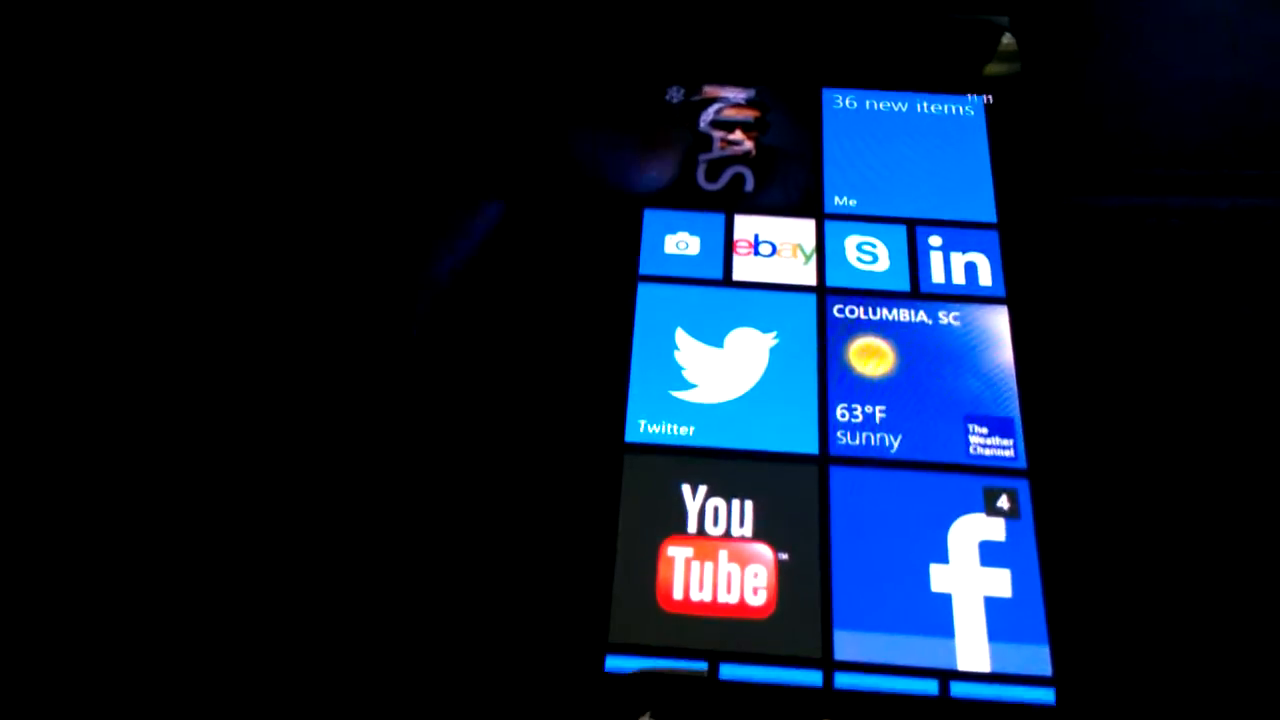
{"action": "scroll", "scroll_direction": "down", "scroll_amount": 3}
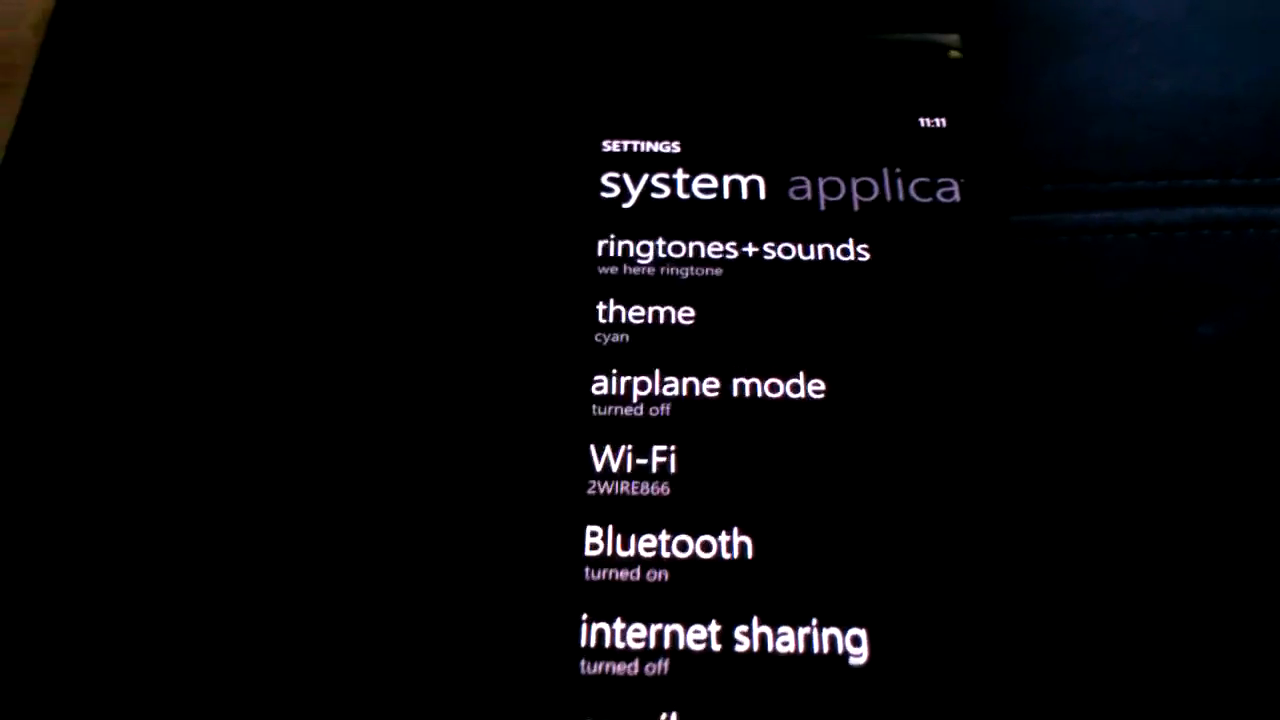
Change the theme accent color from cyan to crimson and view the red Start screen tiles.
{"action": "left_click", "coordinate": [645, 312]}
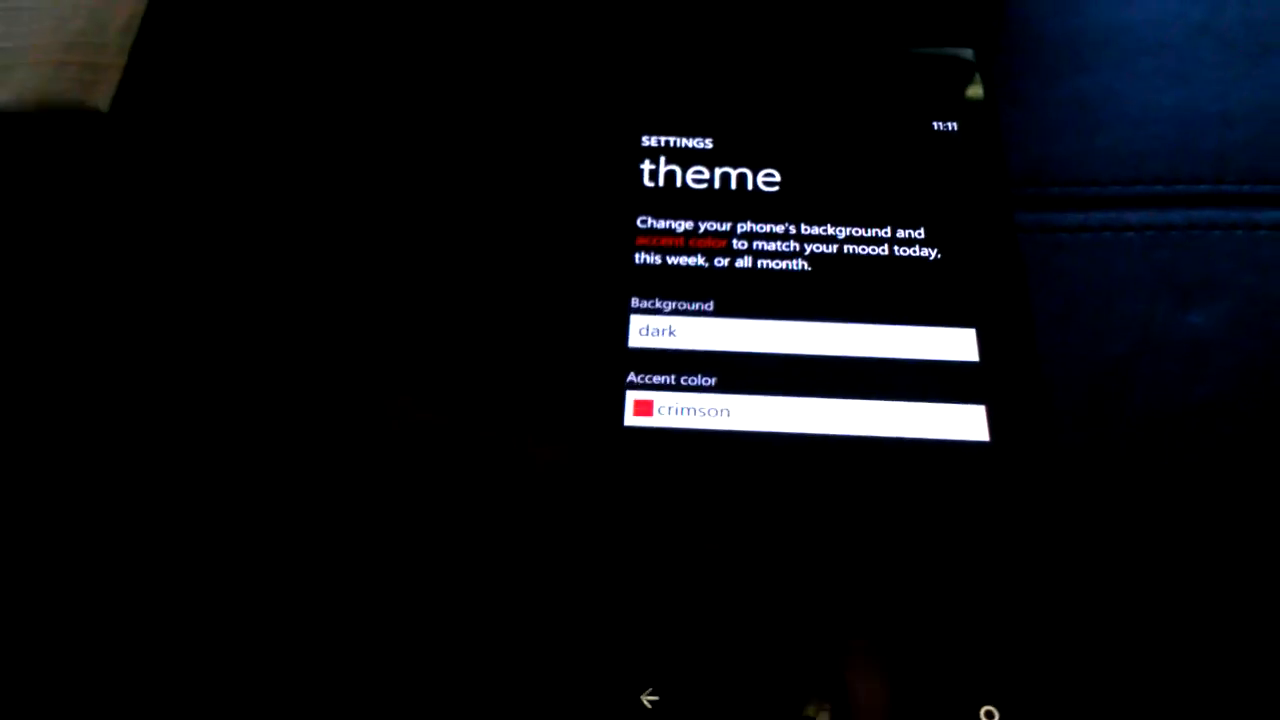
{"action": "left_click", "coordinate": [648, 697]}
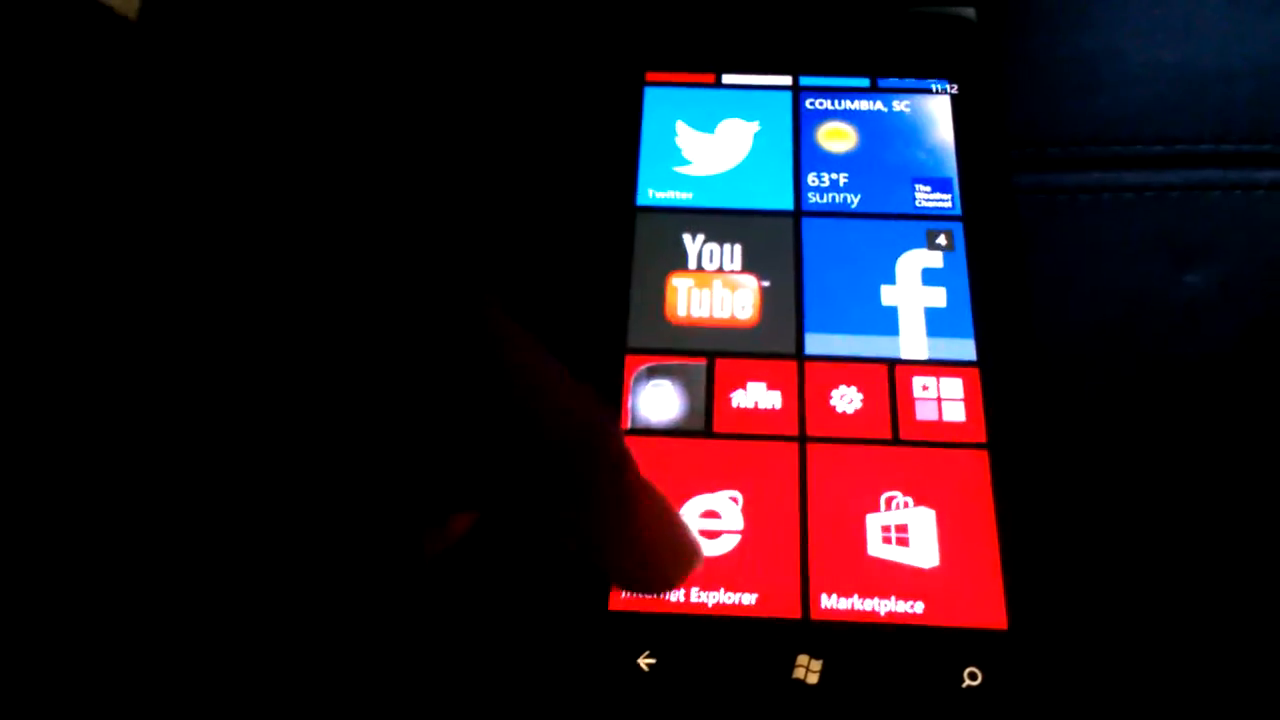
{"action": "scroll", "scroll_direction": "down", "scroll_amount": 3}
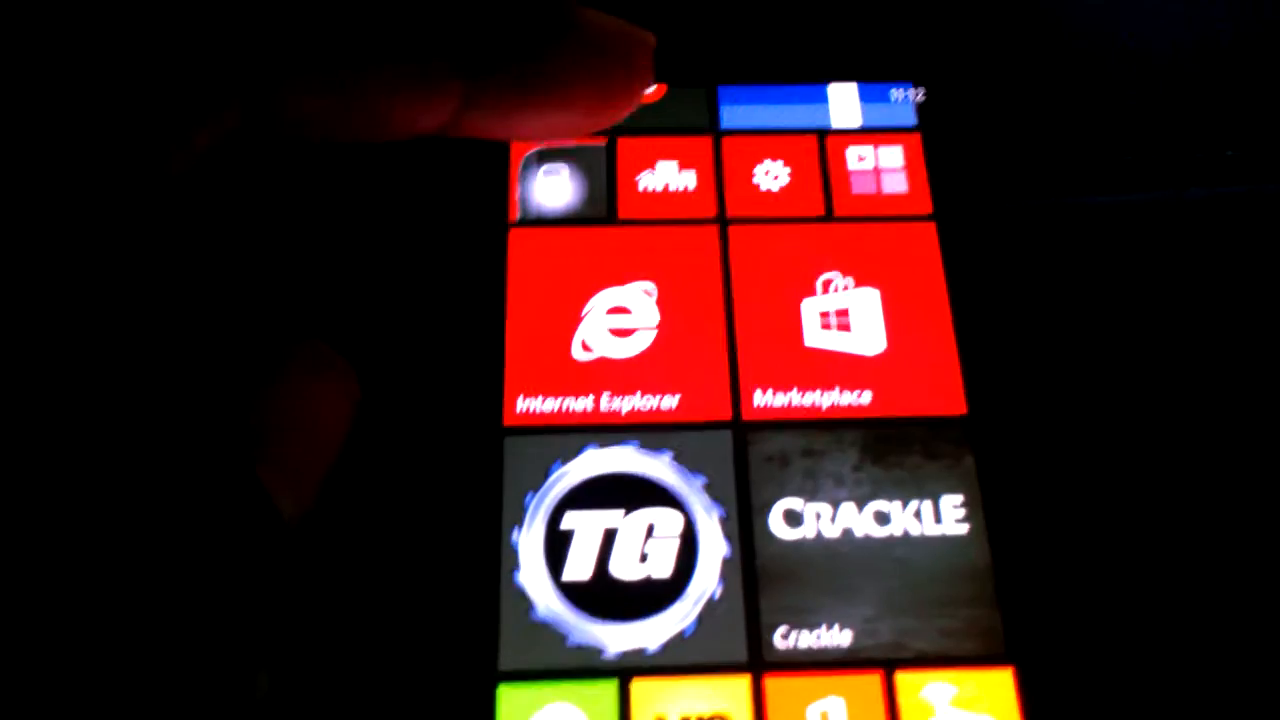